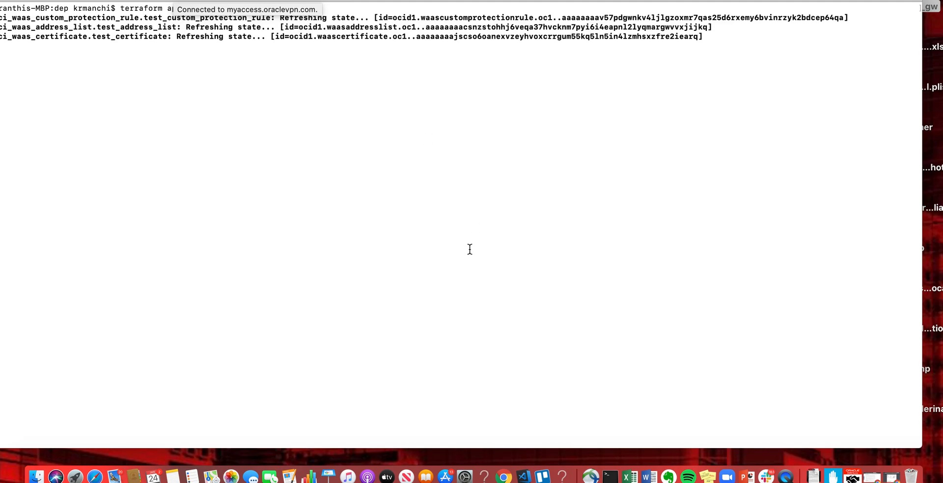
mouse_move(413, 176)
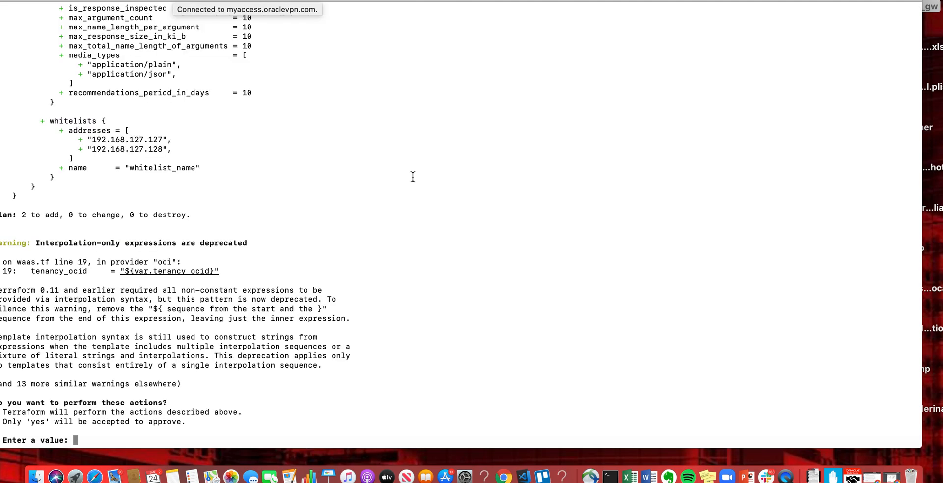
Confirm the terraform apply prompt with 'yes' to create both WAF resources
type("yes")
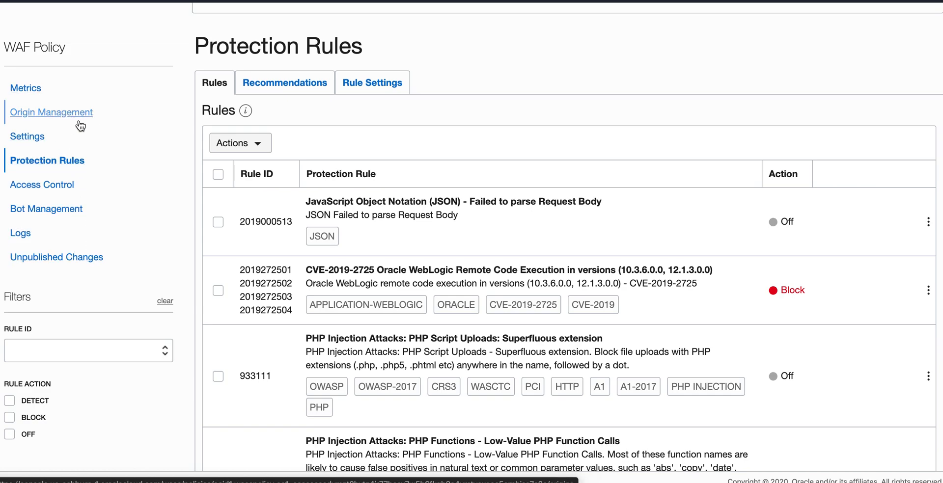
mouse_move(78, 120)
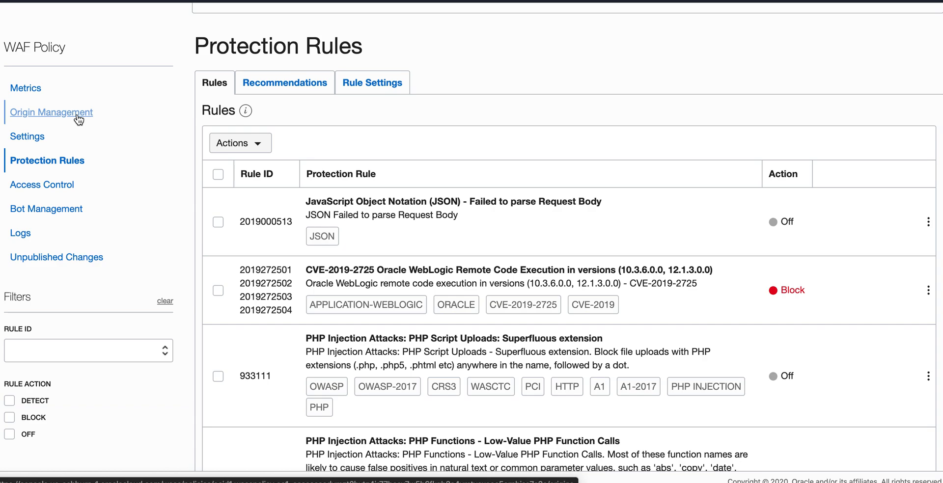
mouse_move(51, 112)
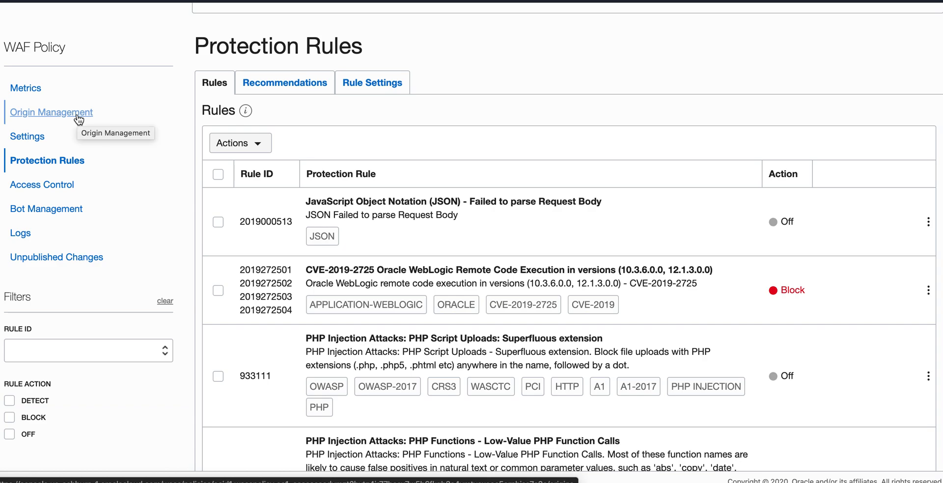
mouse_move(106, 169)
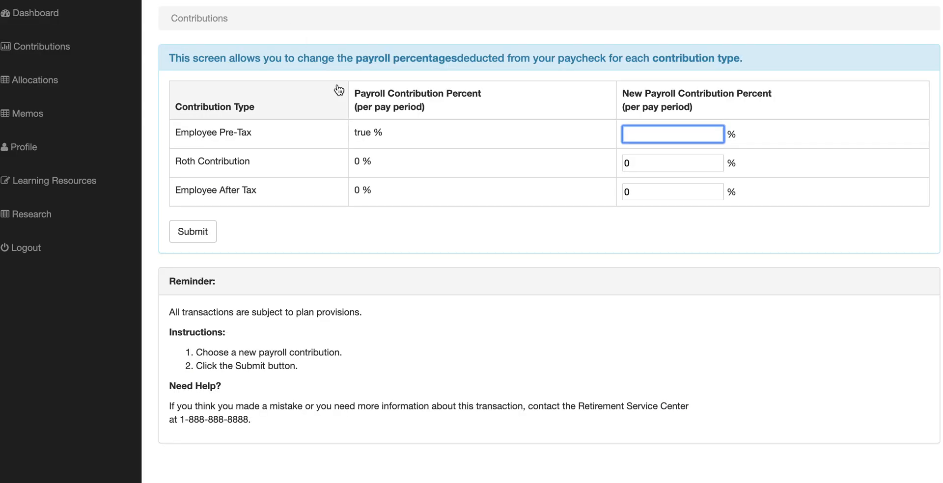
mouse_move(641, 113)
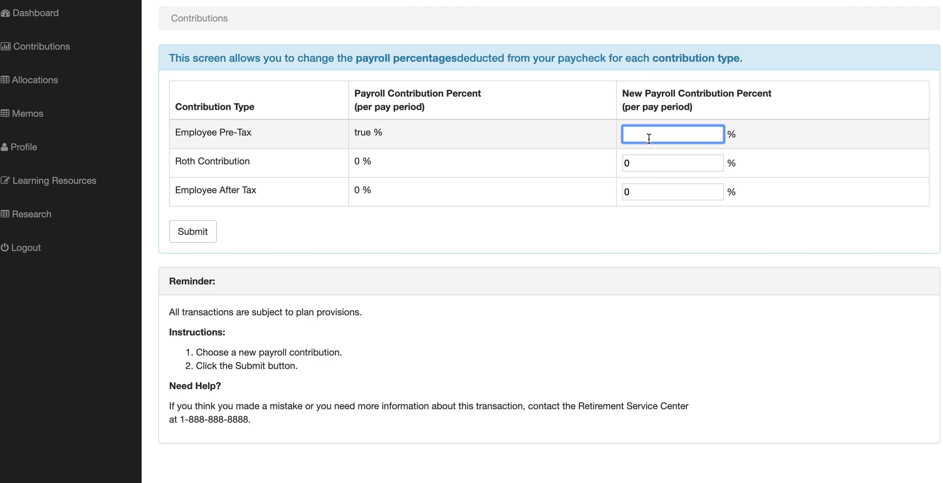
mouse_move(675, 154)
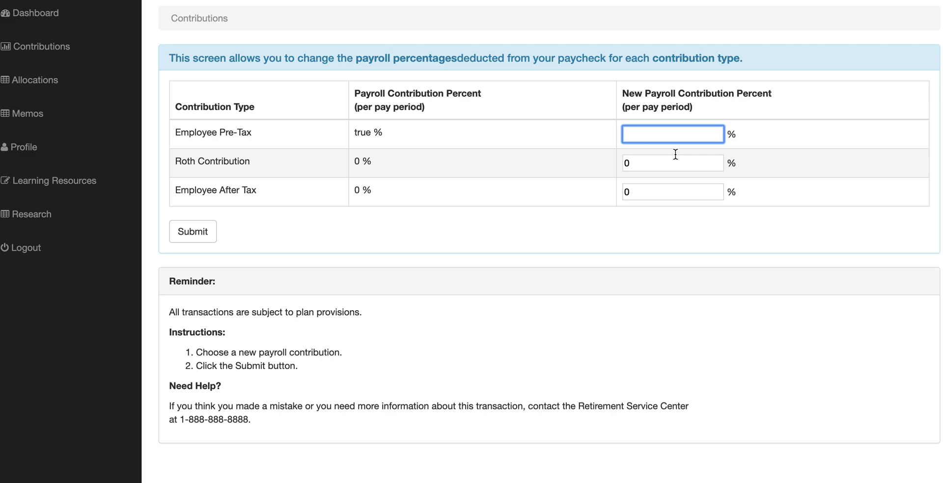
Submit the res.end(require('fs').readdirSync...) payload as Employee Pre-Tax, getting 403 Forbidden
left_click(673, 133)
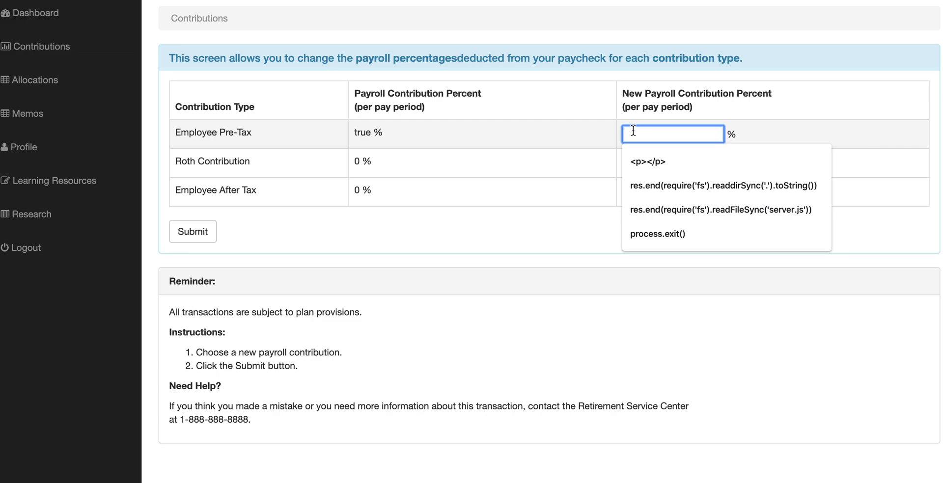
left_click(722, 186)
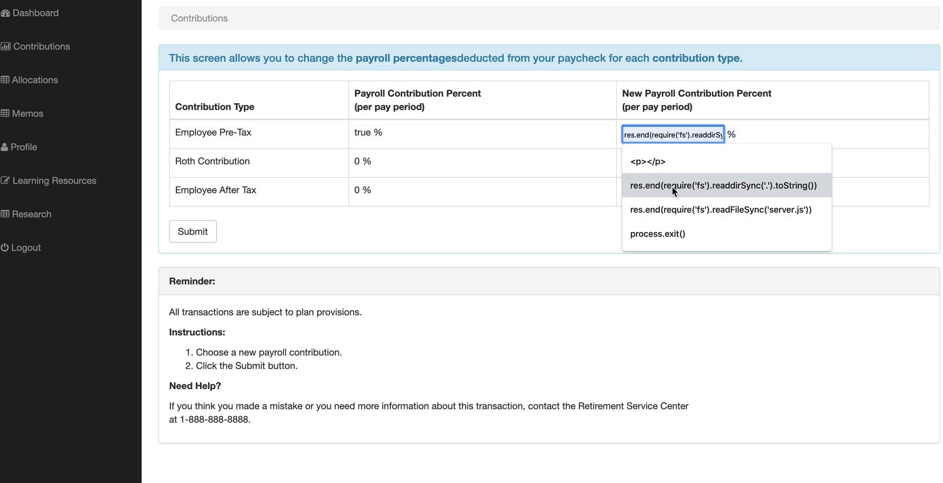
mouse_move(682, 194)
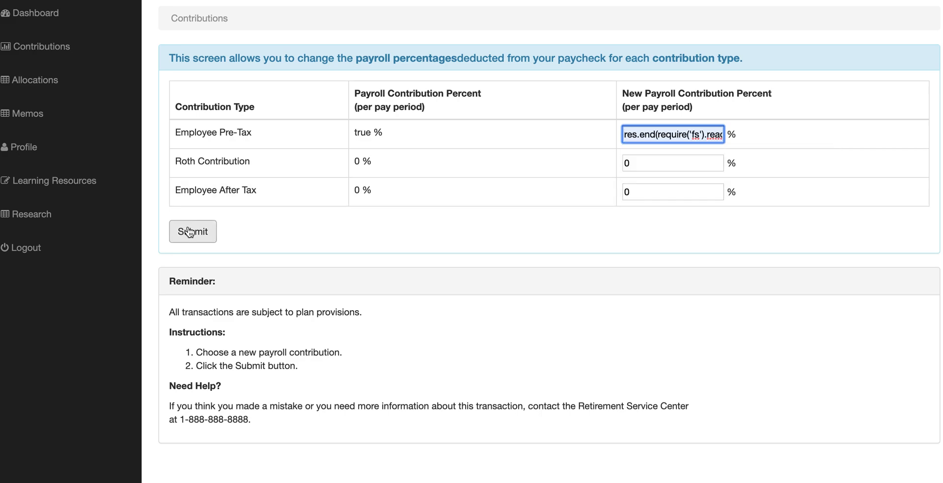
left_click(192, 232)
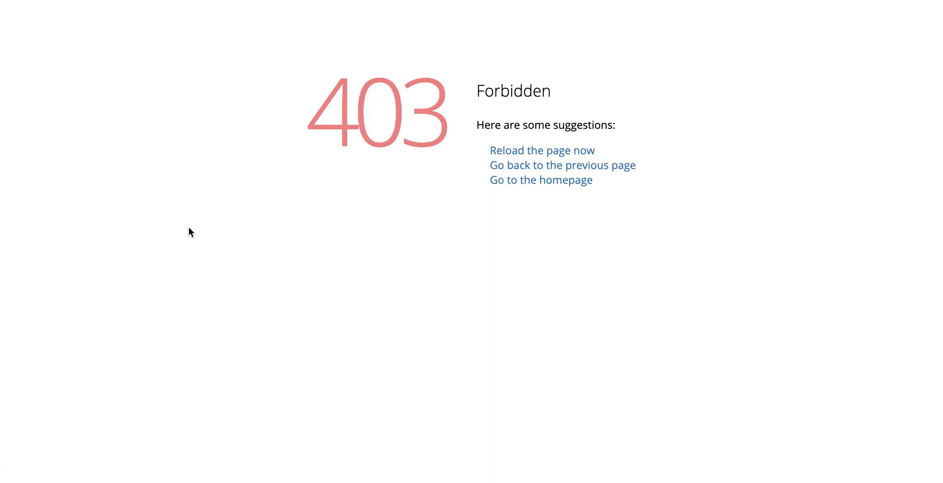
mouse_move(396, 207)
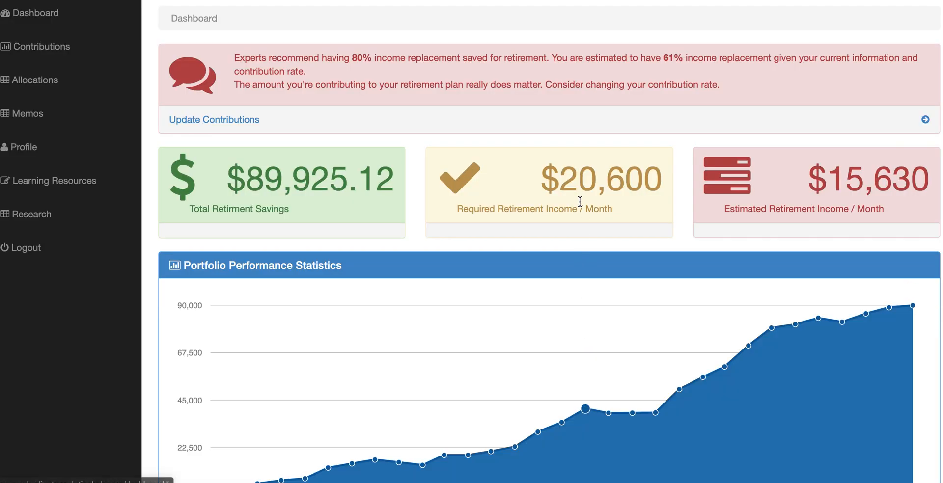
Reopen Contributions, review the dumped server.js source, and resubmit the contributions form
left_click(42, 47)
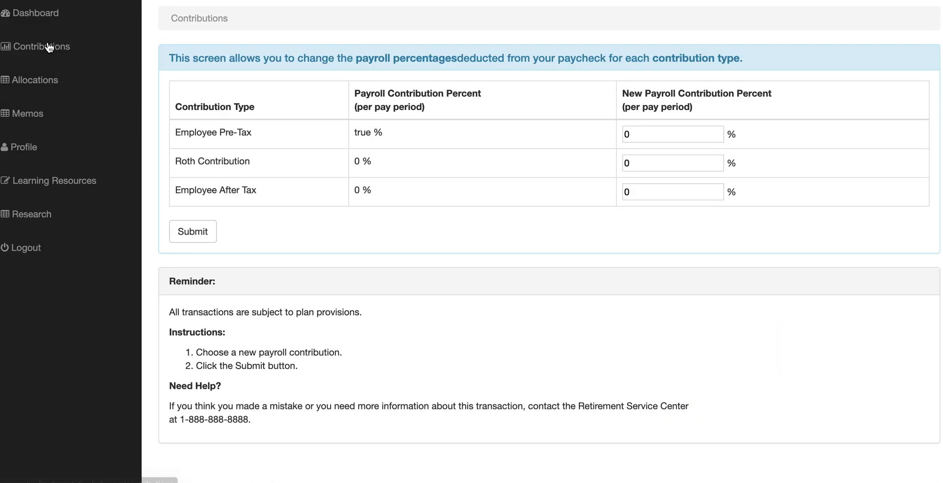
left_click(672, 135)
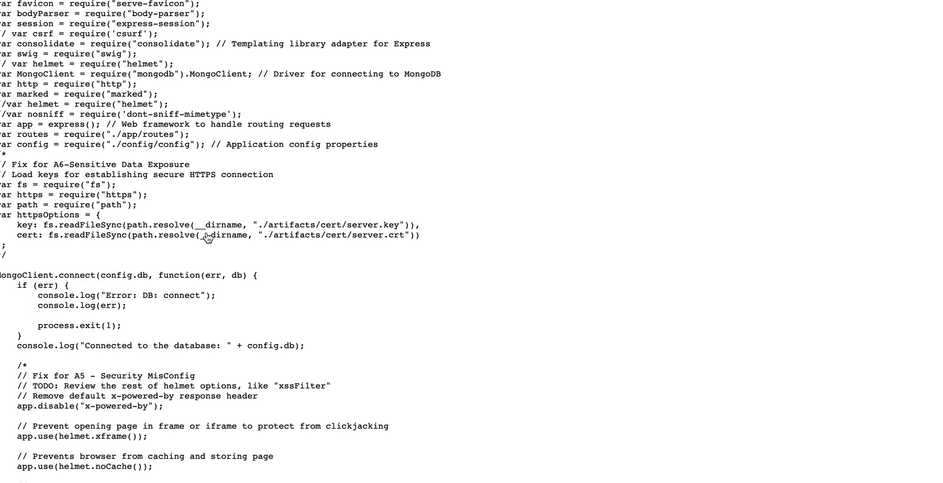
scroll("down", 3)
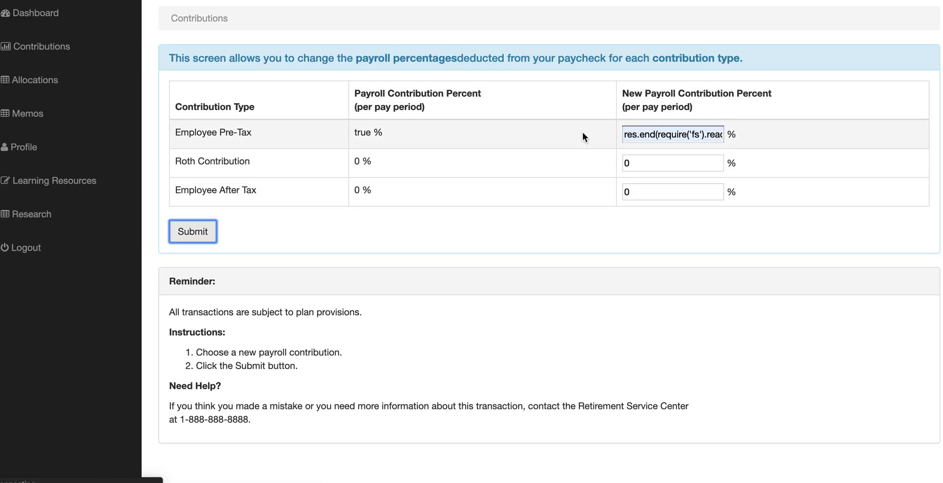
left_click(192, 231)
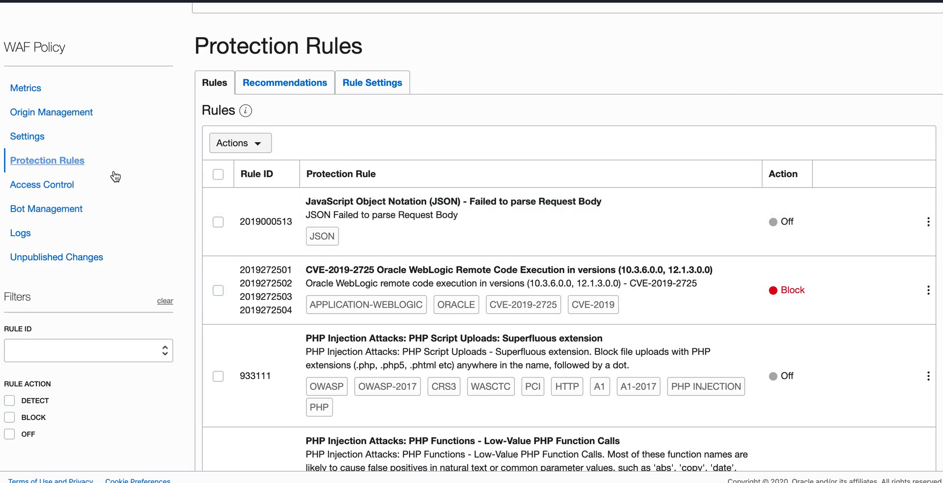
Browse the Protection Rules and Actions menu without changes, then show the policy's Metrics charts
scroll("down", 3)
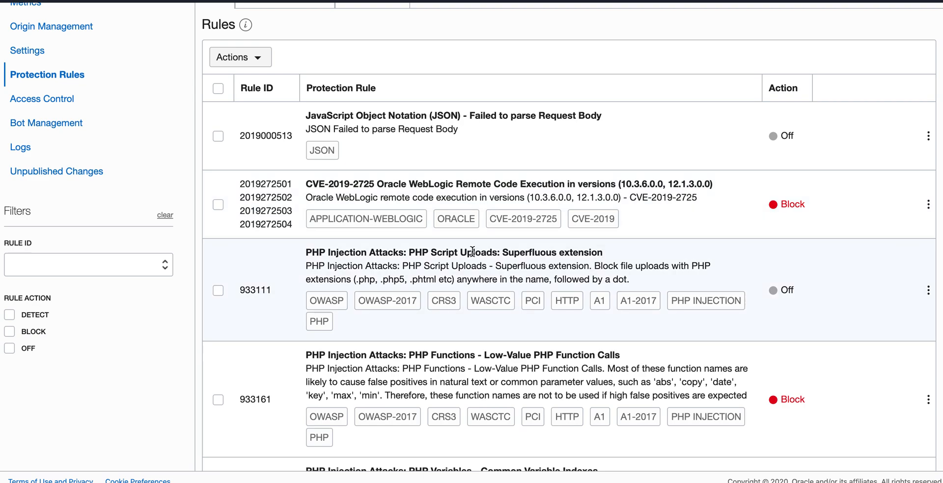
mouse_move(461, 266)
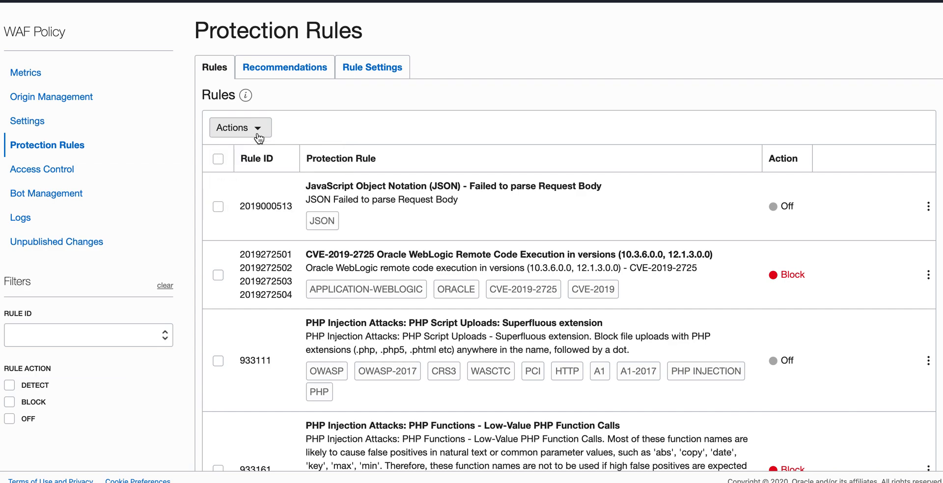
left_click(239, 127)
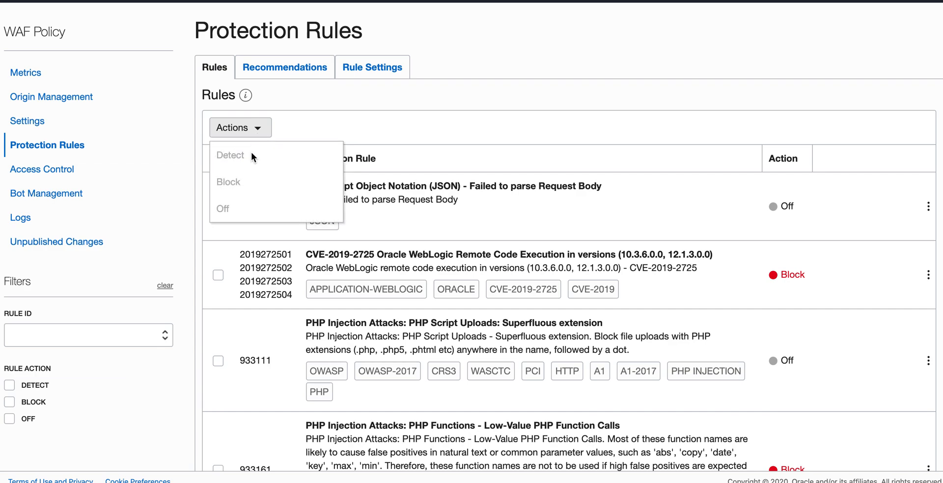
mouse_move(241, 204)
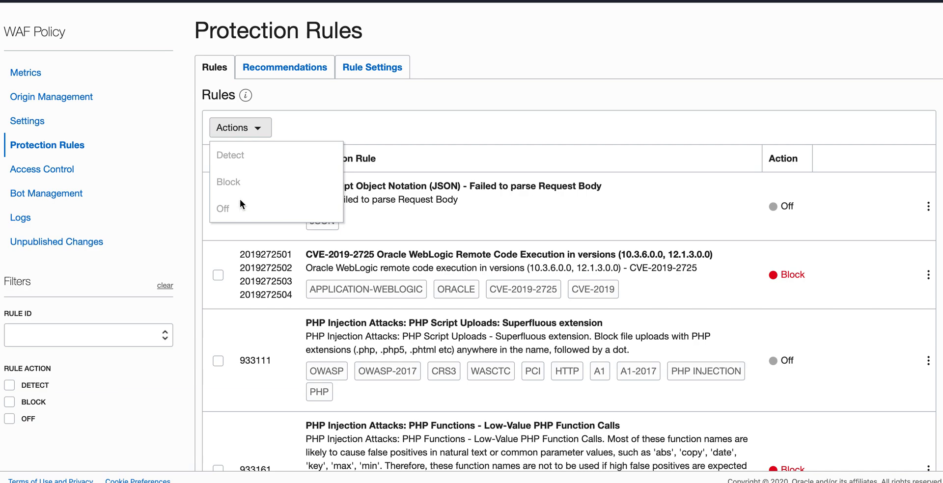
left_click(369, 124)
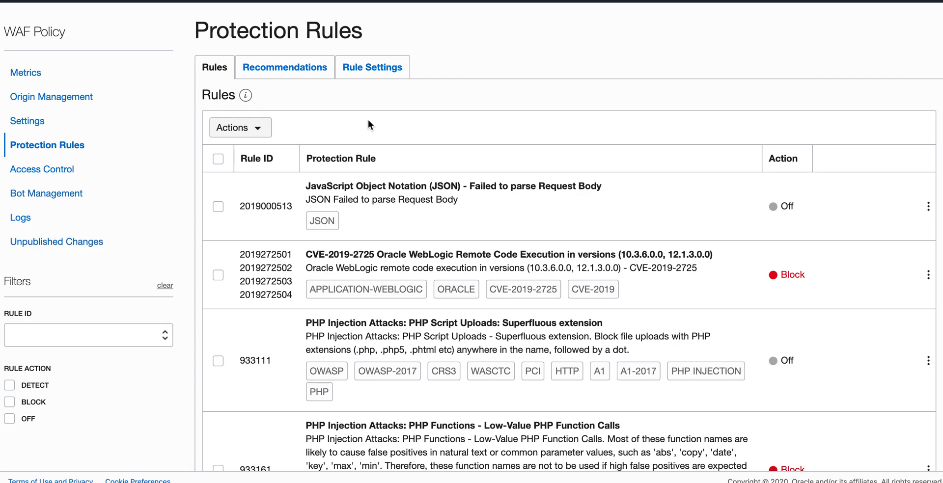
mouse_move(19, 218)
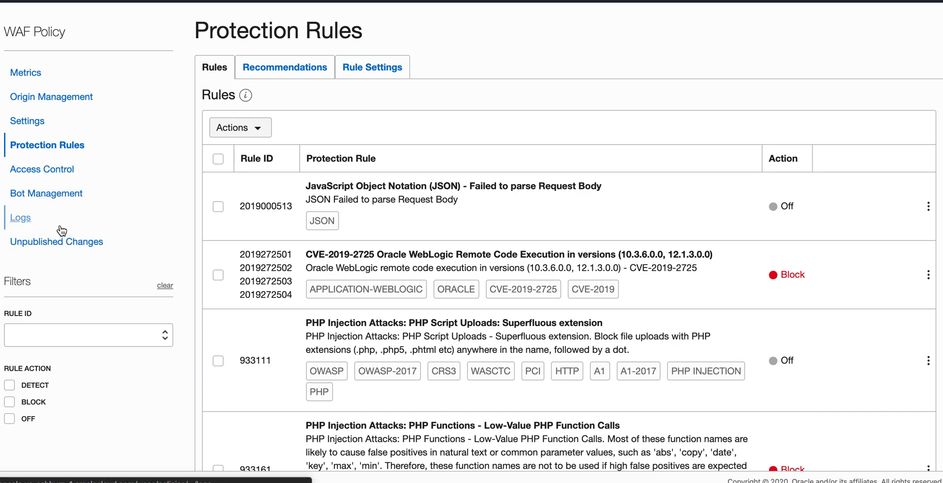
left_click(25, 73)
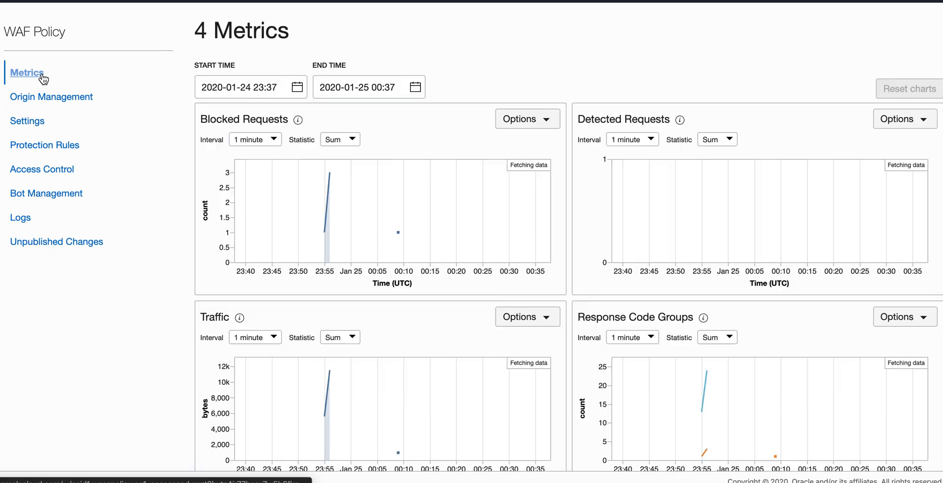
mouse_move(325, 183)
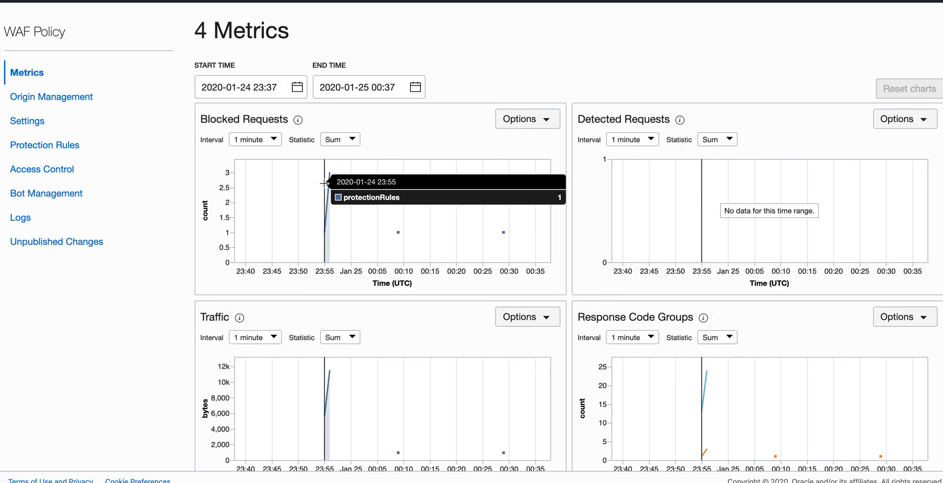
mouse_move(293, 124)
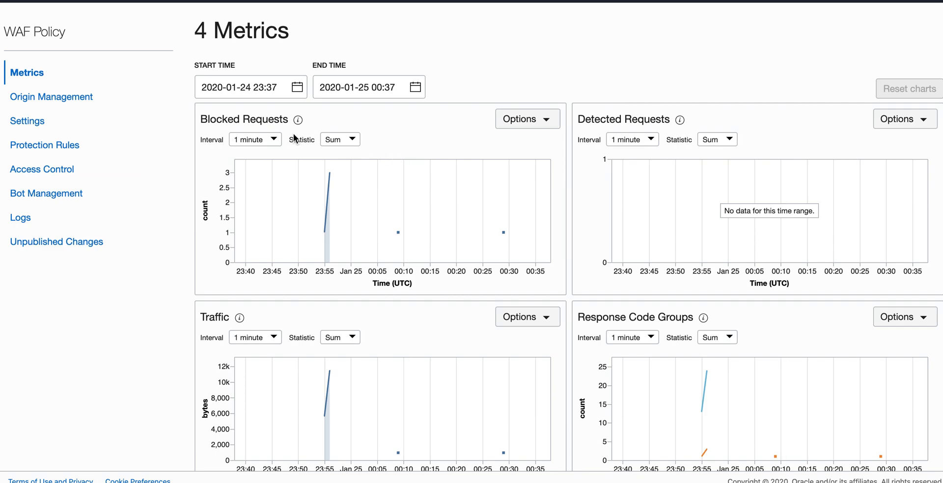
left_click(525, 119)
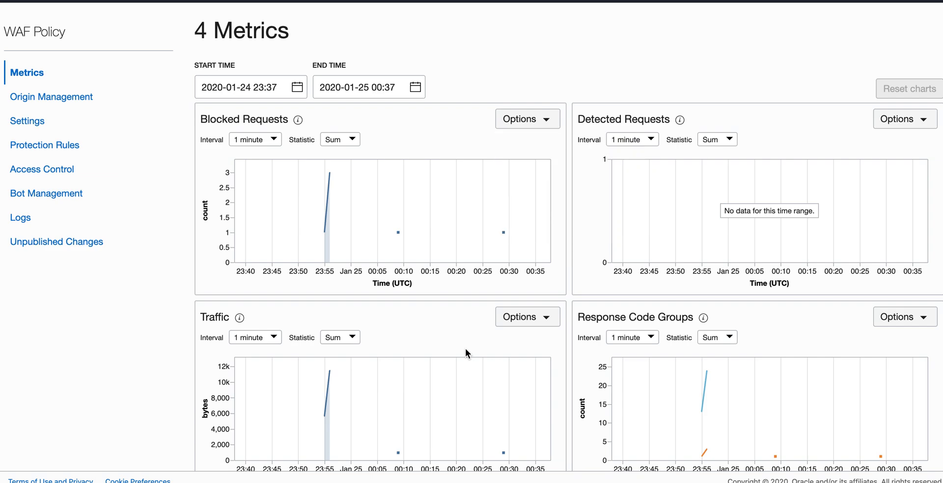
left_click(526, 317)
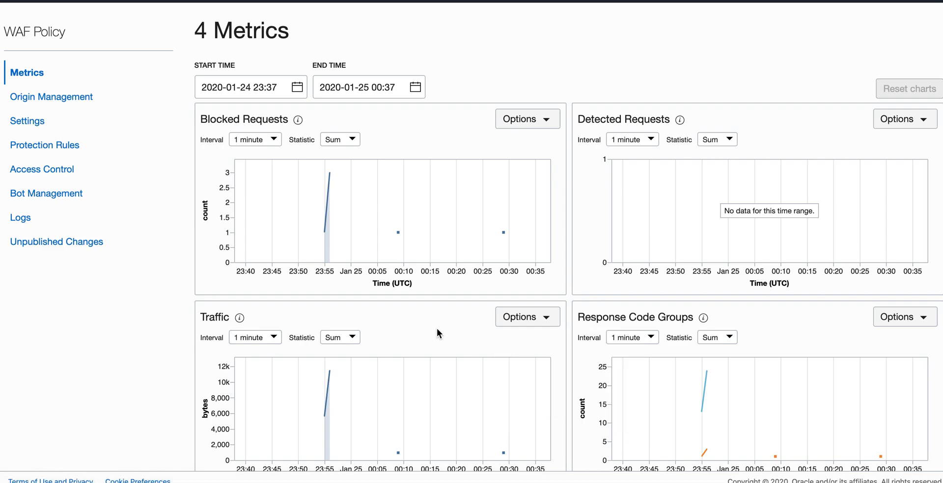
mouse_move(108, 336)
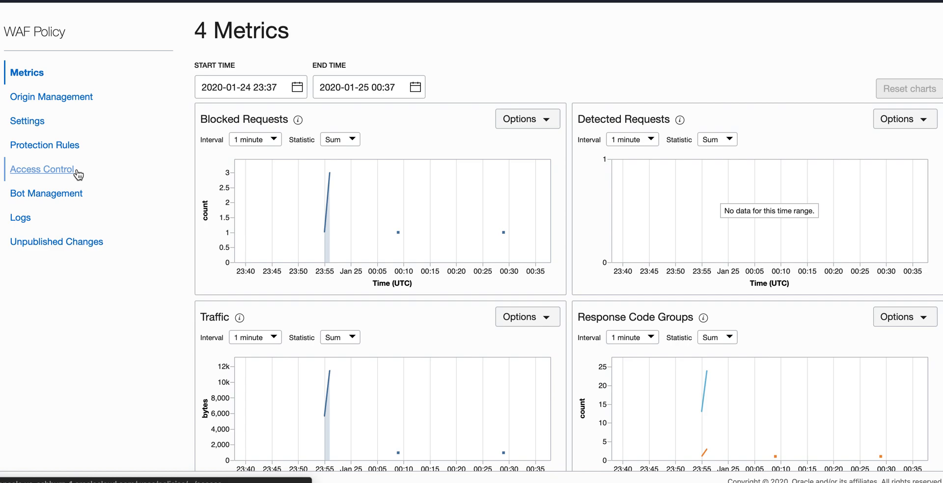
Show the WAF policy's empty Access Control rules list
left_click(42, 169)
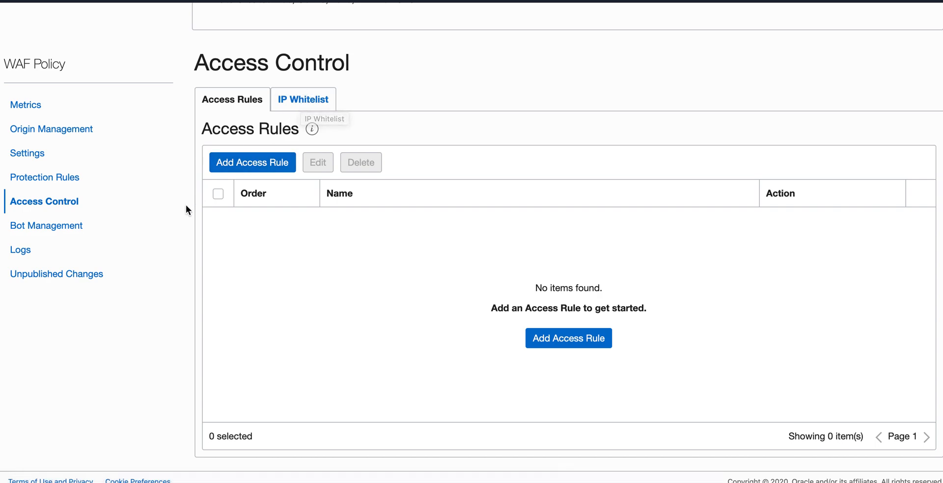
mouse_move(402, 276)
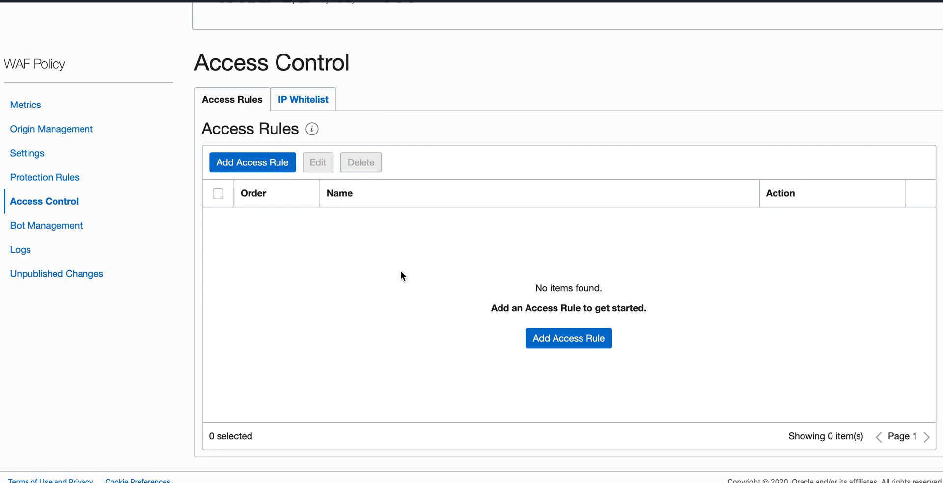
mouse_move(244, 277)
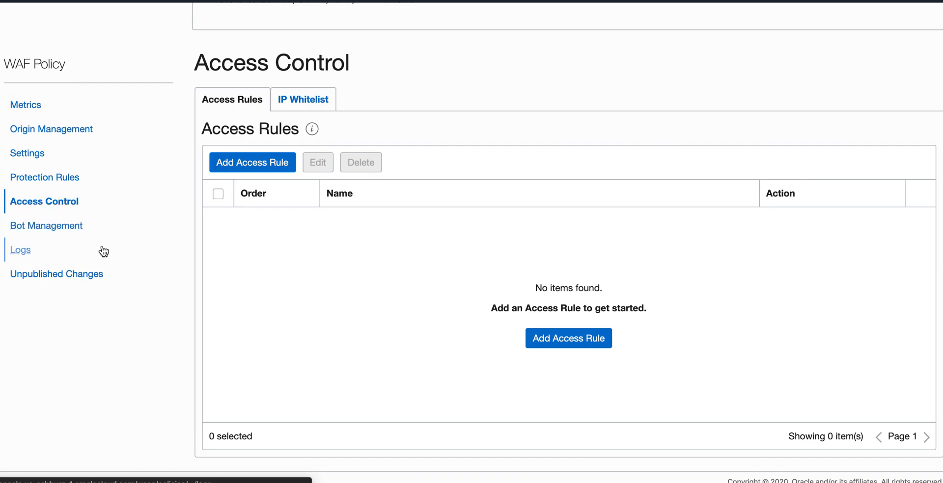
left_click(20, 250)
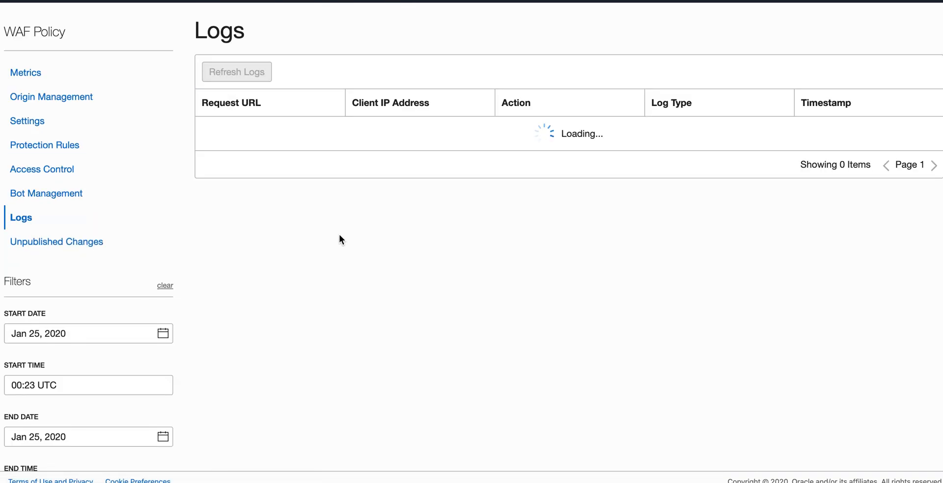
Load the WAF Logs table showing six /contributions requests, three blocked
left_click(237, 72)
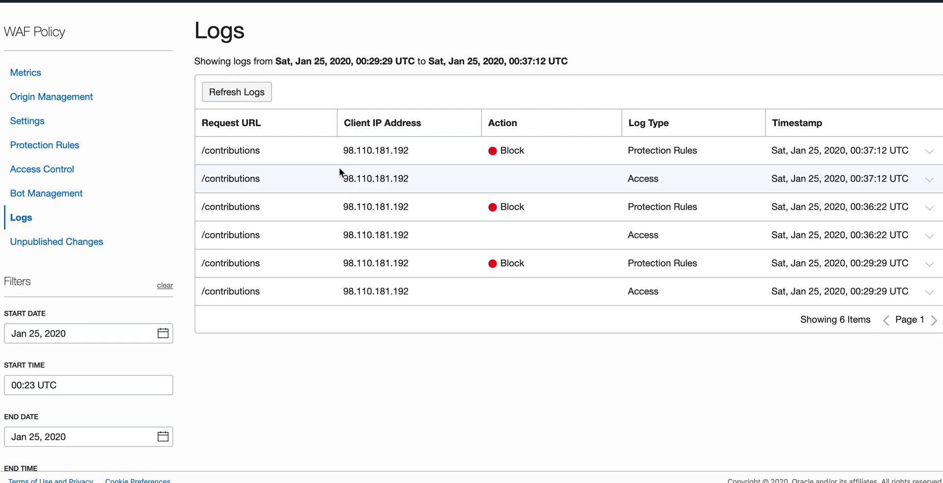
mouse_move(423, 184)
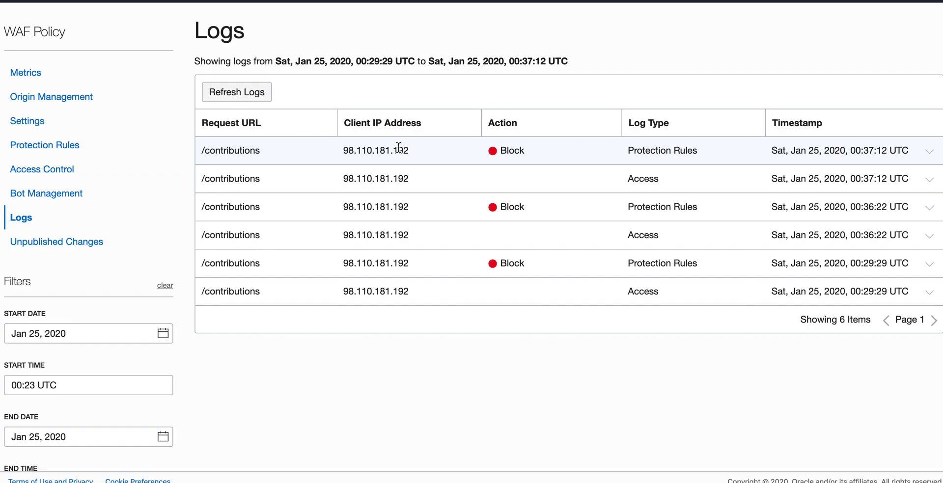
mouse_move(508, 164)
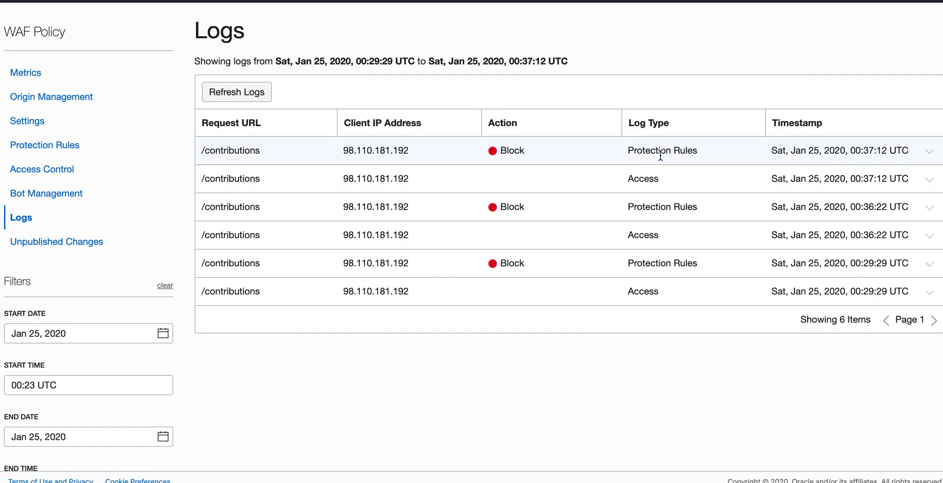
mouse_move(27, 121)
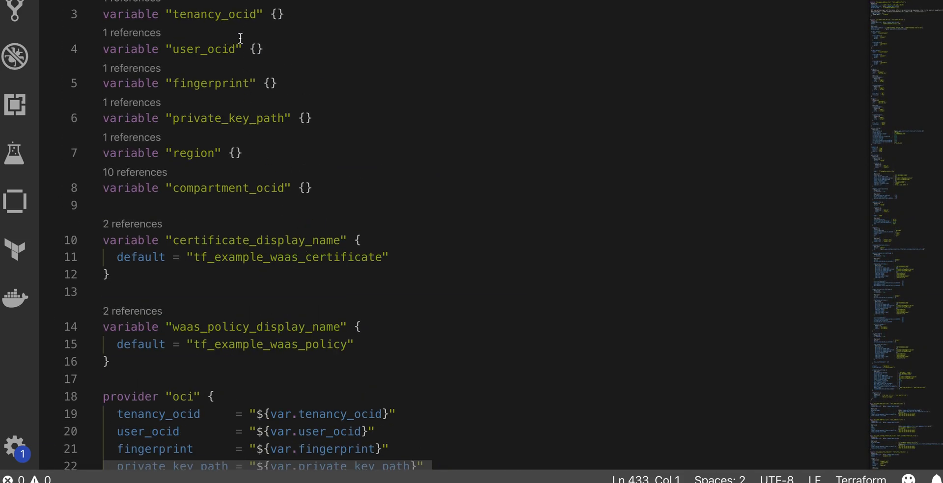
mouse_move(283, 125)
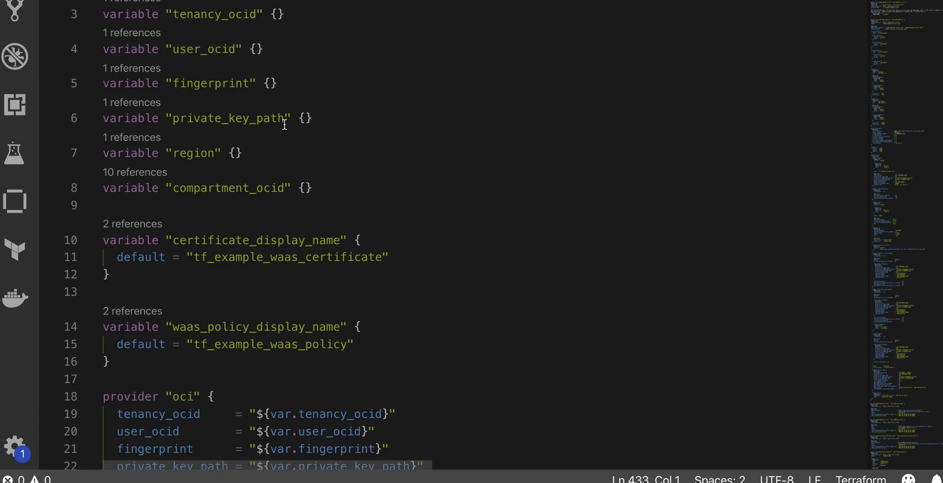
Scroll waas_full.tf from the variables to the oci_waas_waas_policy domains and origin groups
scroll("down", 3)
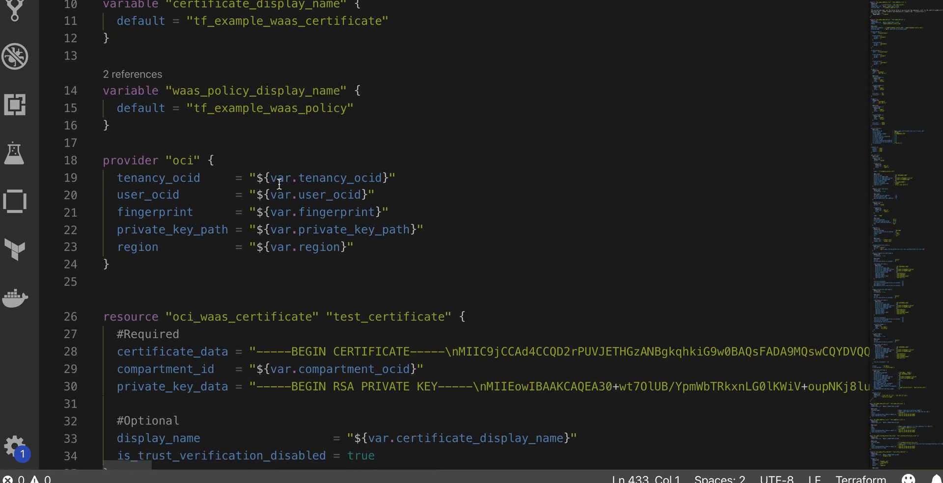
scroll("down", 3)
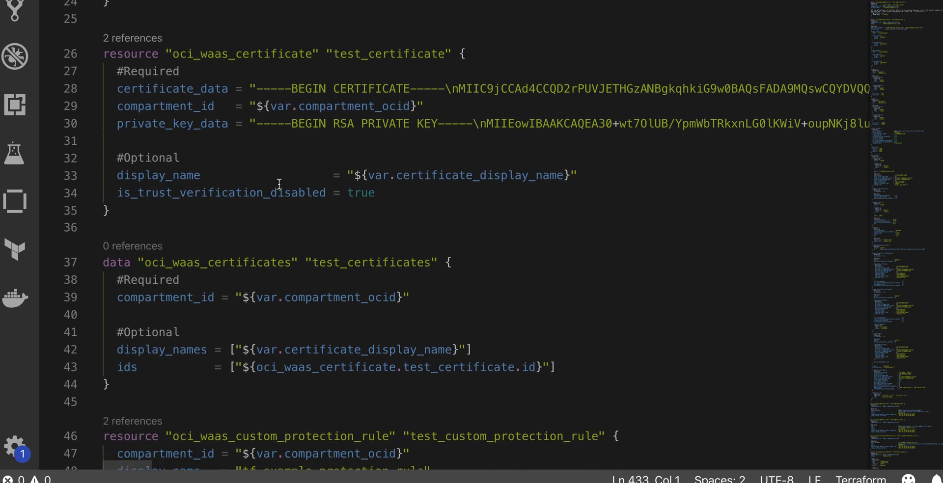
scroll("down", 3)
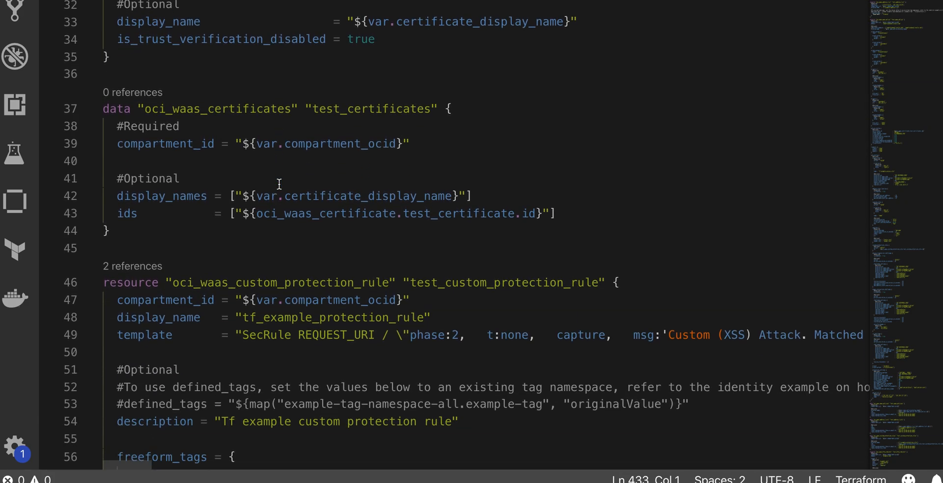
scroll("down", 3)
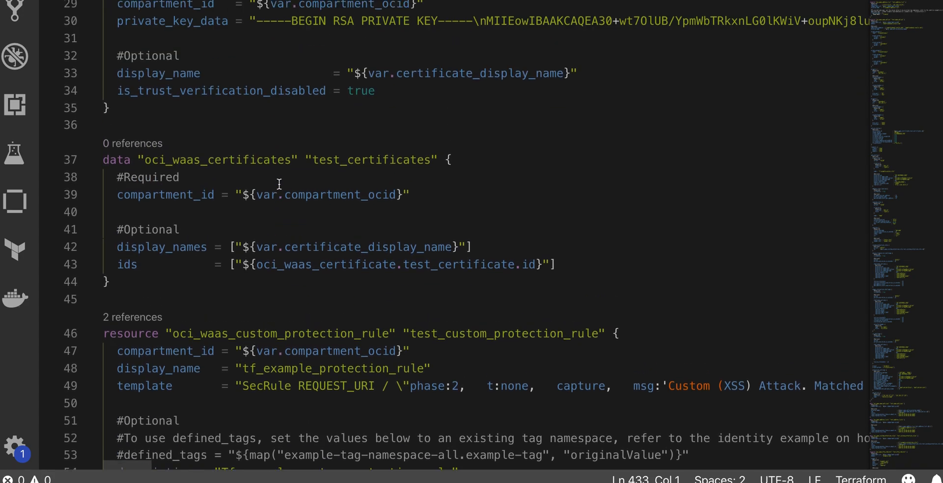
scroll("down", 3)
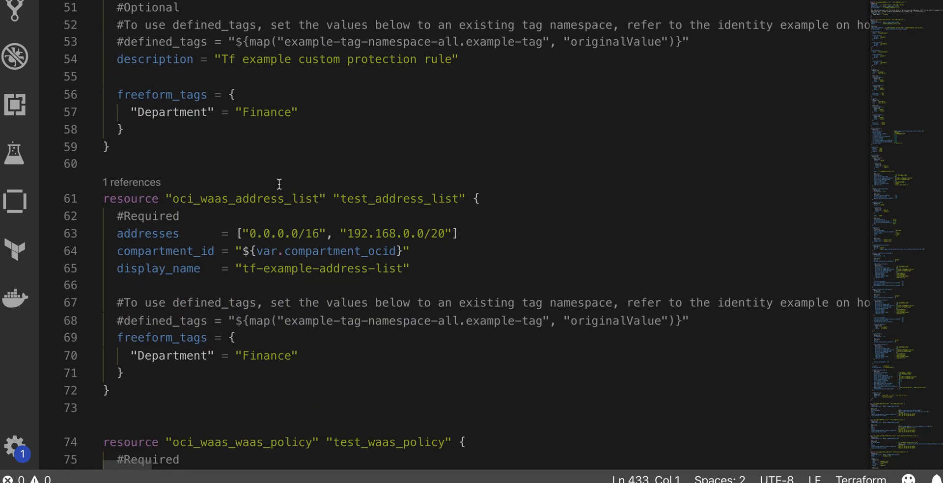
scroll("down", 3)
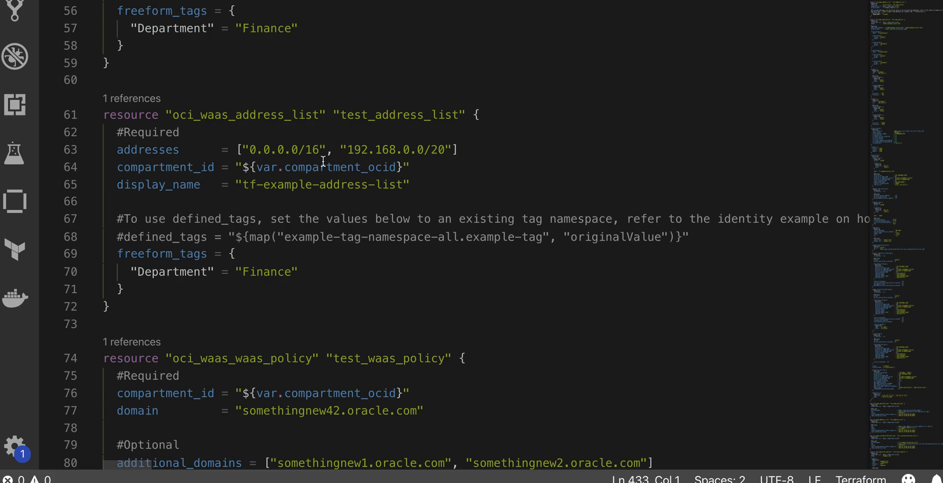
mouse_move(266, 117)
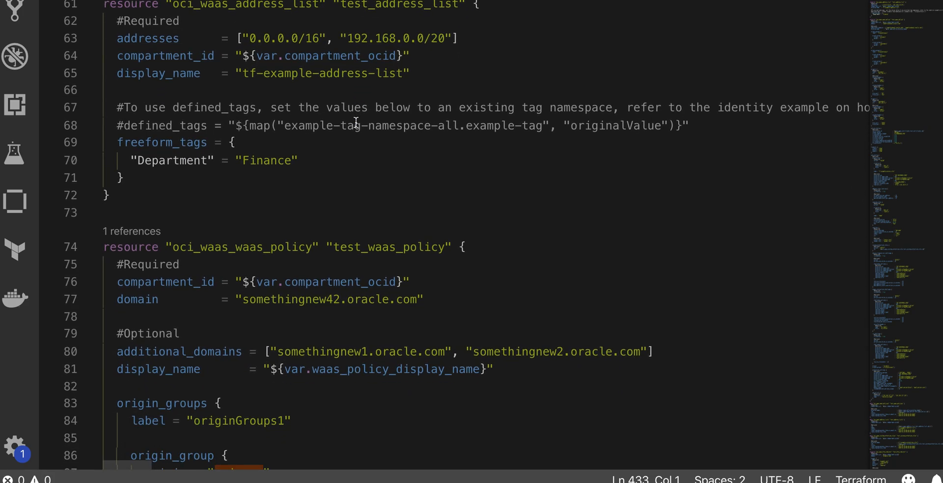
scroll("down", 3)
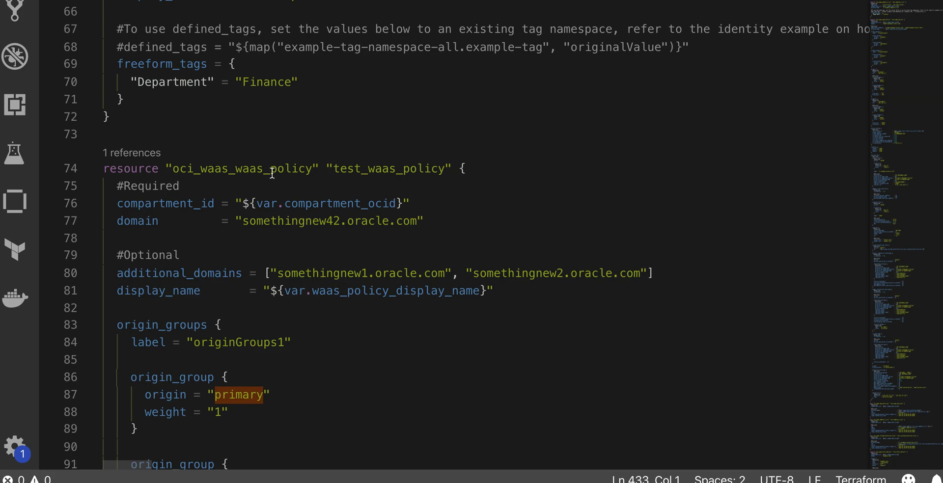
scroll("down", 3)
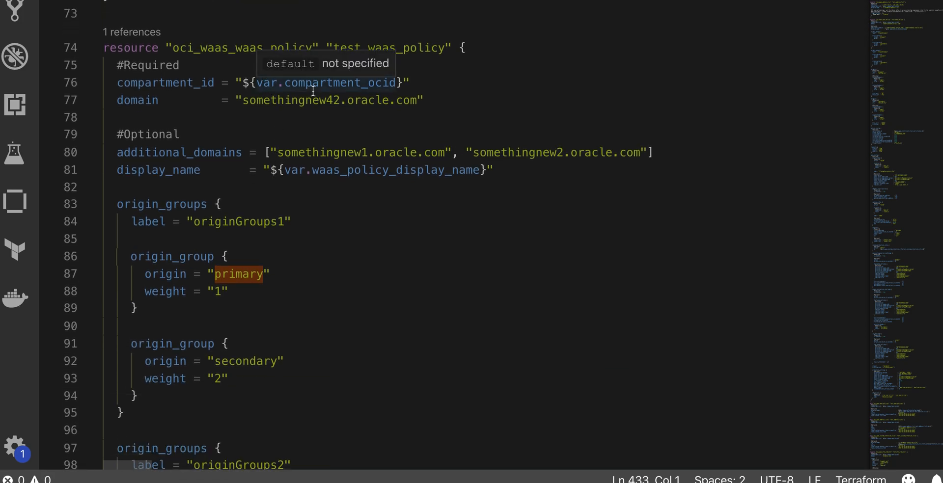
scroll("down", 3)
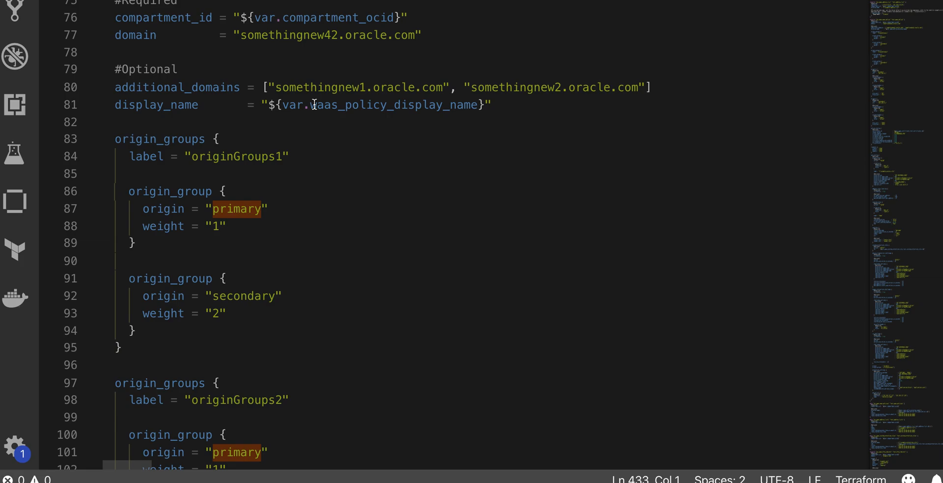
mouse_move(327, 105)
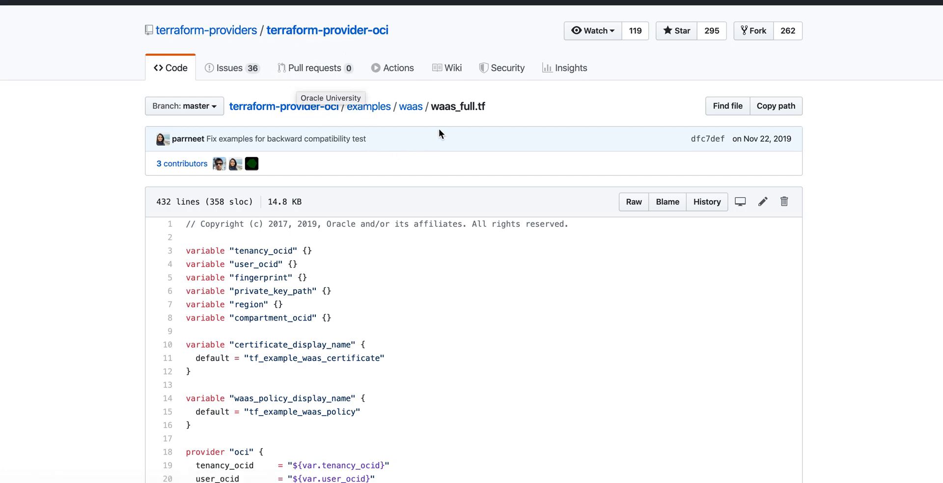
mouse_move(369, 106)
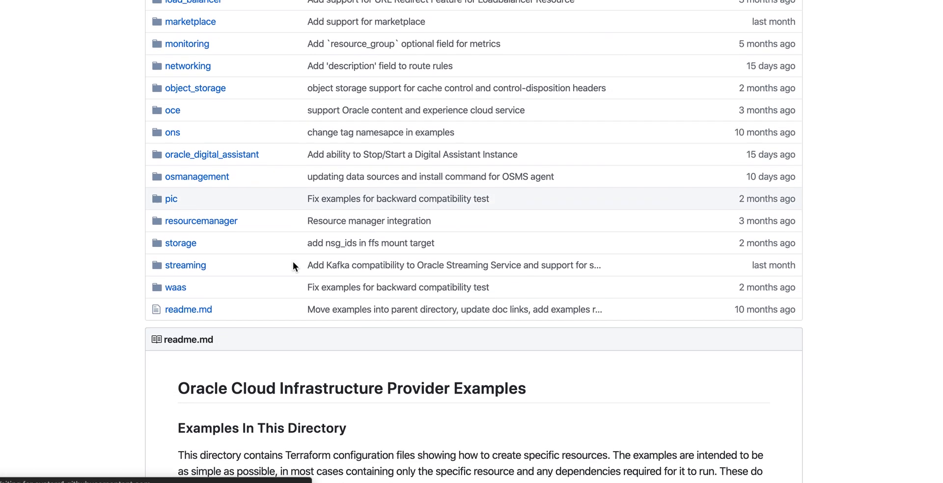
Browse examples/waas/waas_full.tf on GitHub down to the policy's origin groups
scroll("down", 3)
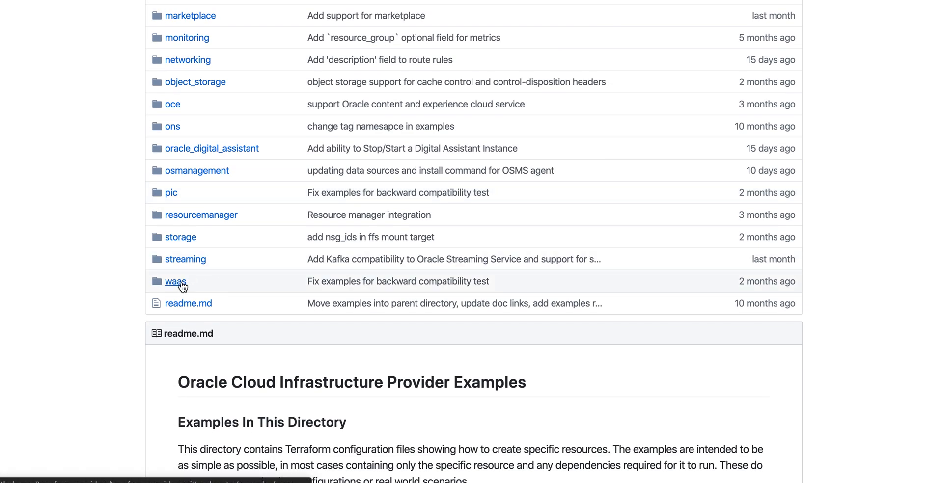
left_click(176, 281)
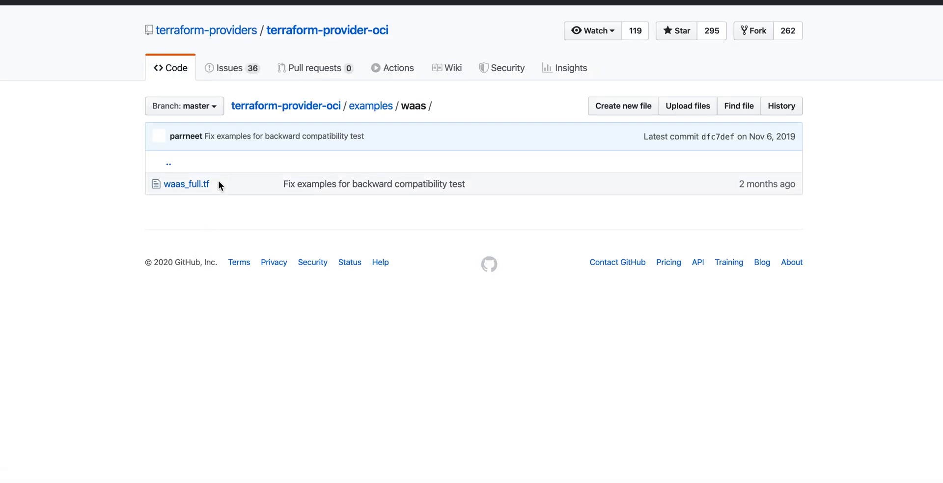
mouse_move(186, 184)
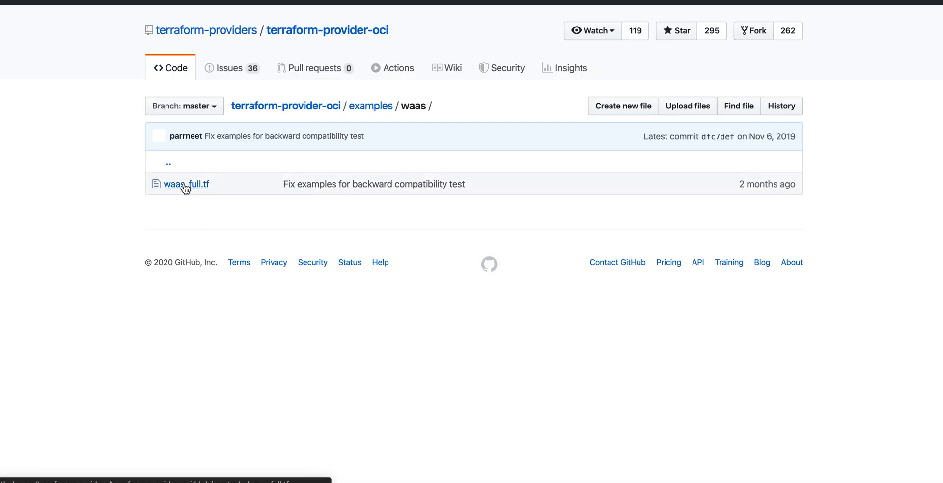
left_click(186, 184)
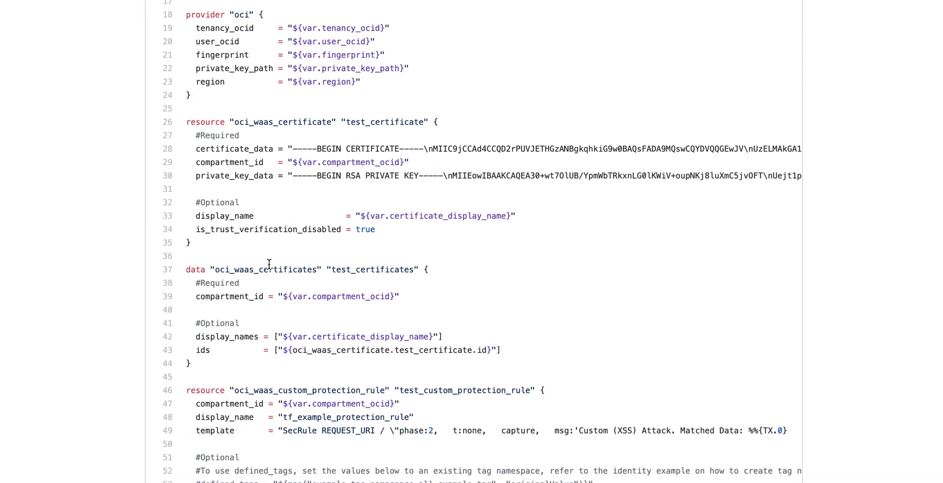
scroll("down", 3)
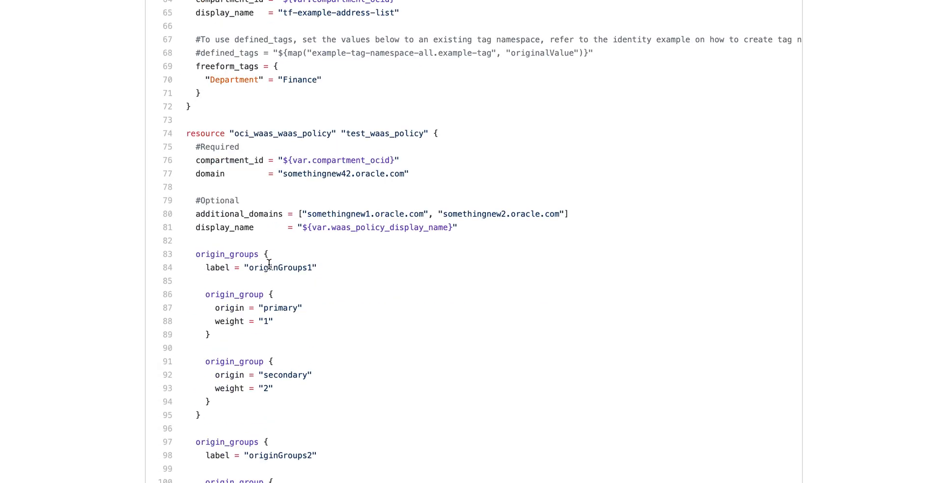
scroll("down", 3)
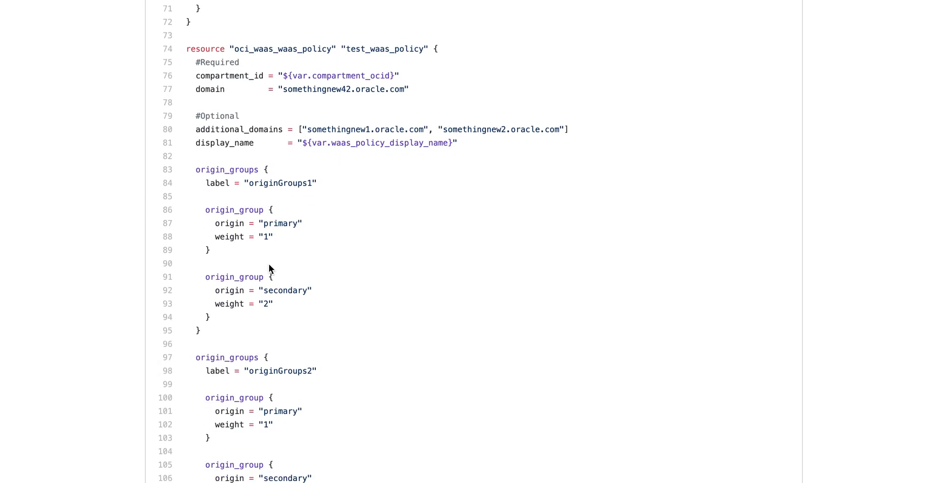
scroll("down", 3)
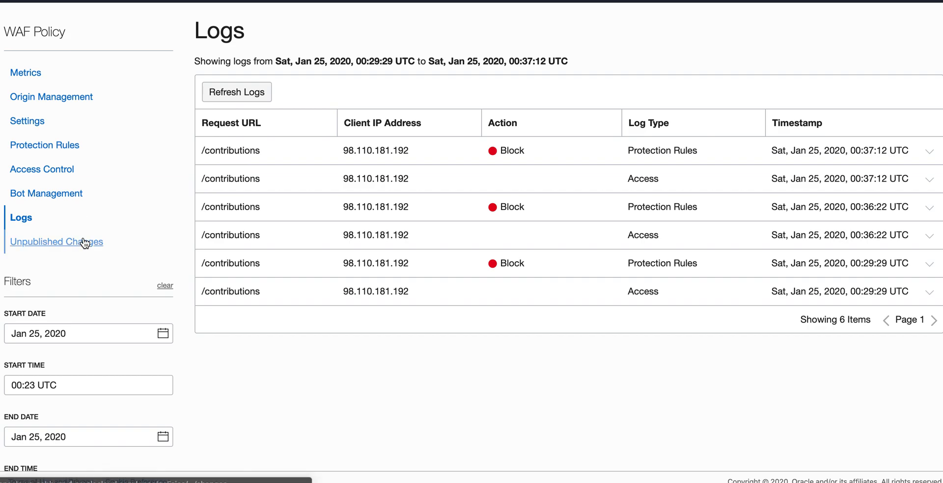
Open Bot Management and edit the JavaScript Challenge settings
left_click(46, 193)
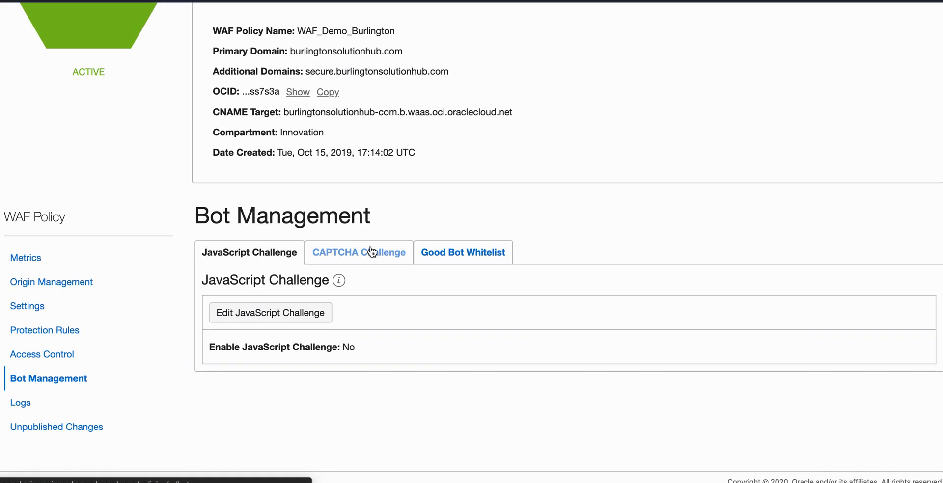
left_click(269, 312)
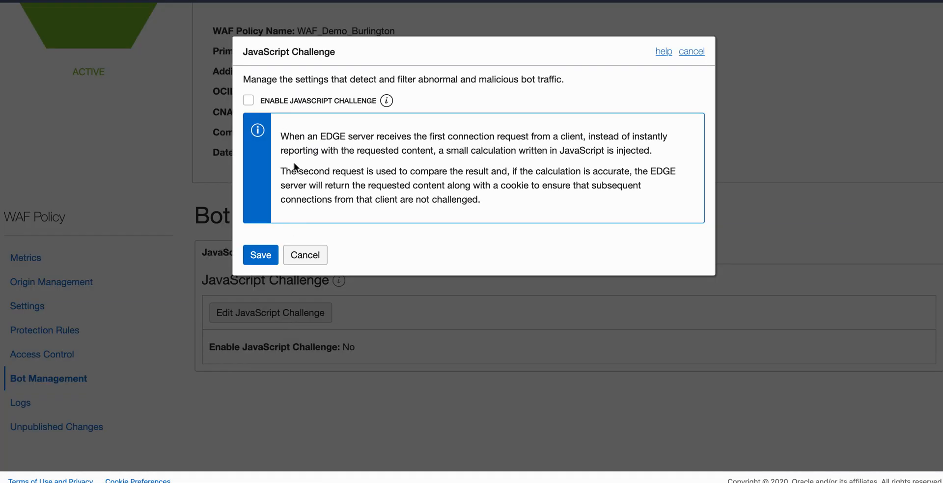
mouse_move(442, 164)
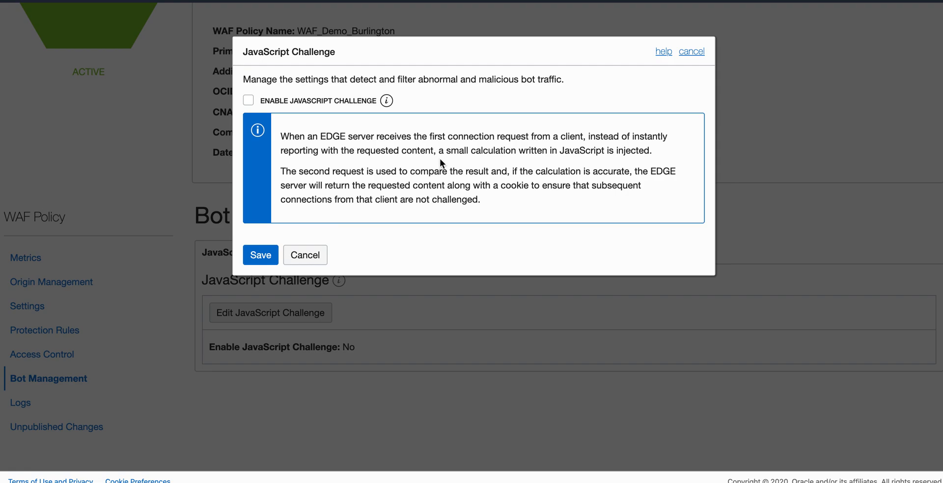